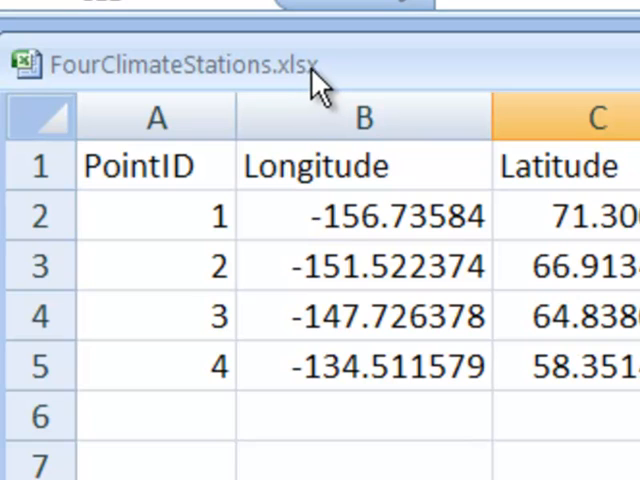
mouse_move(330, 84)
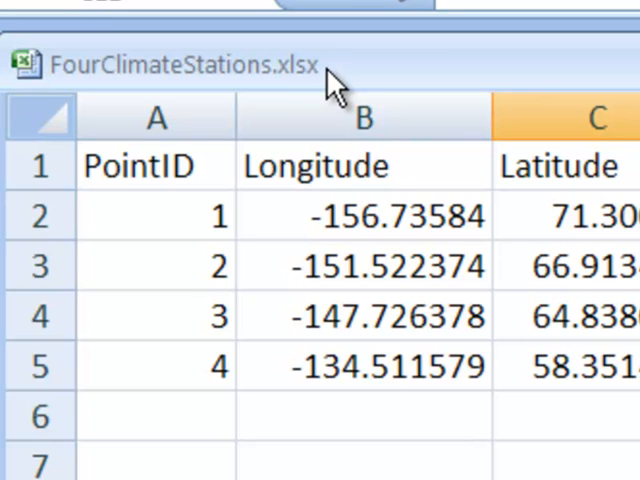
mouse_move(120, 80)
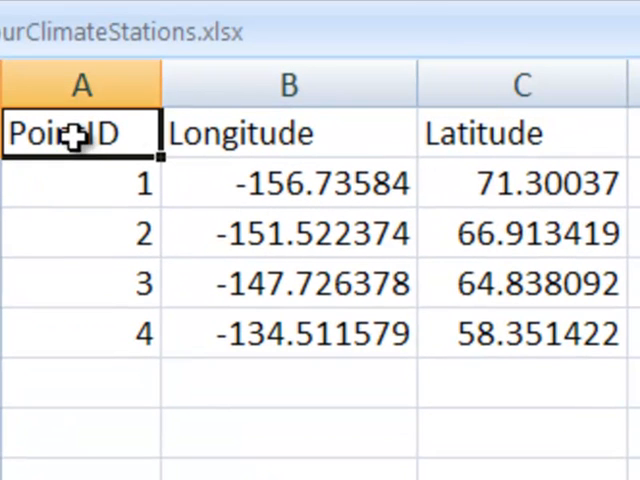
- Add the workbook's Sheet1$ table to the New Data Frame via Add Data
click(520, 132)
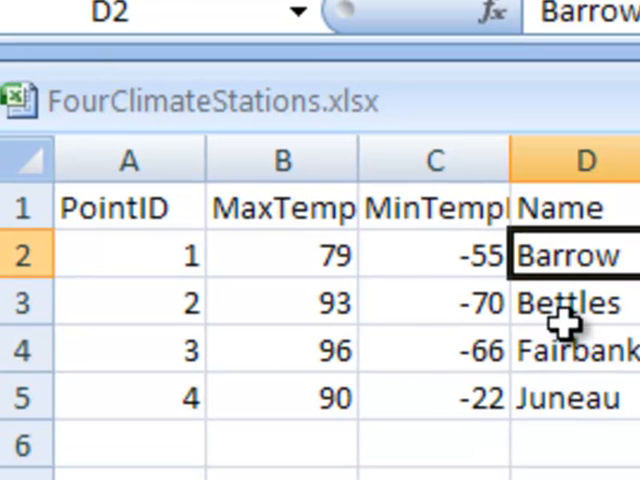
click(568, 396)
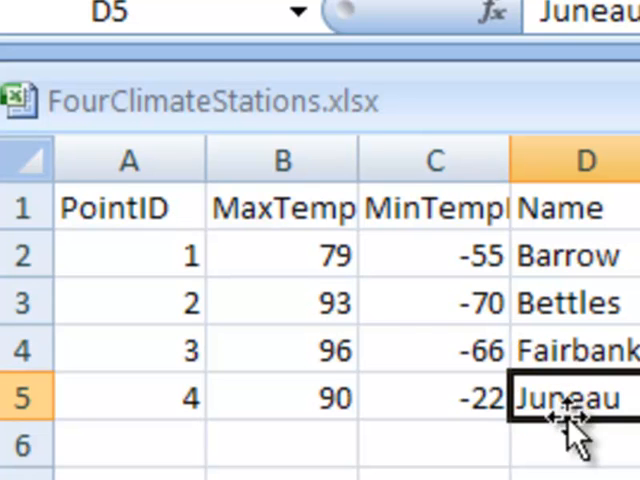
mouse_move(570, 436)
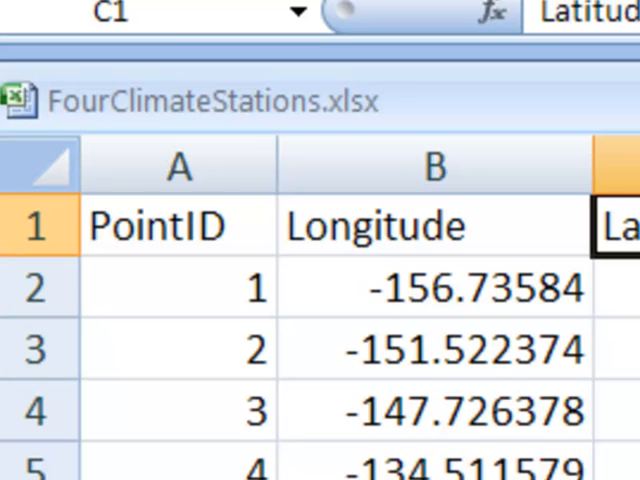
mouse_move(150, 156)
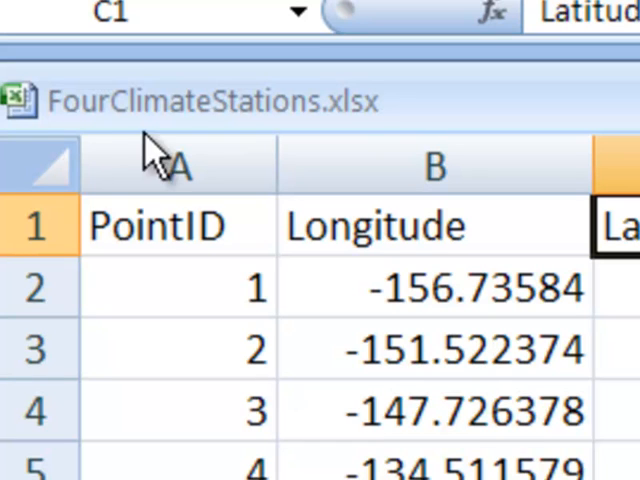
mouse_move(90, 130)
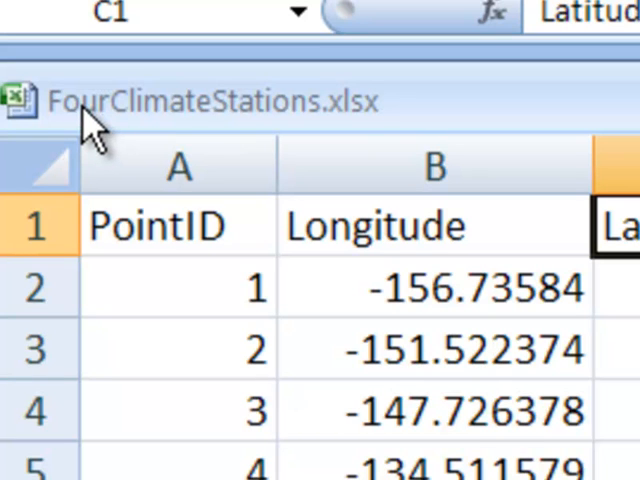
mouse_move(210, 136)
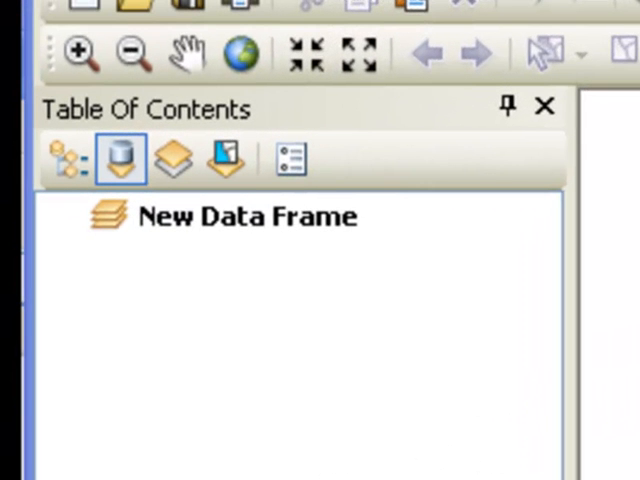
right_click(240, 216)
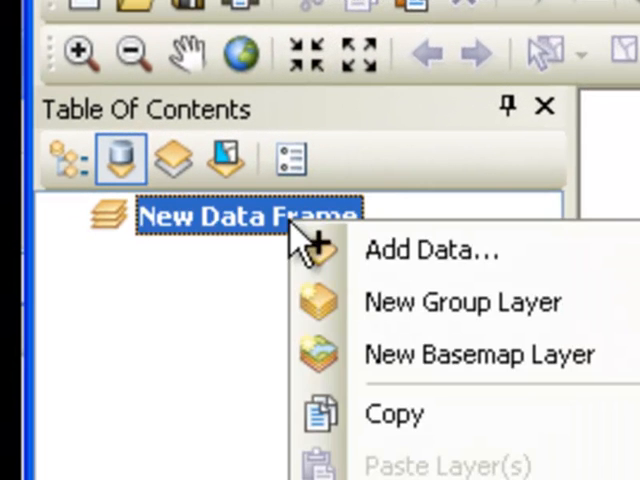
click(428, 252)
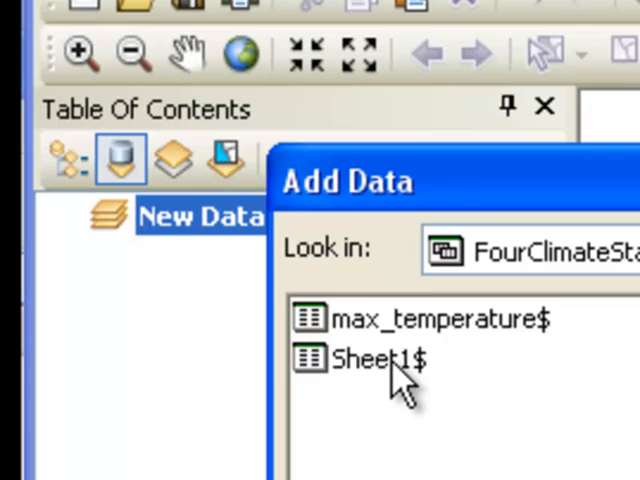
double_click(364, 360)
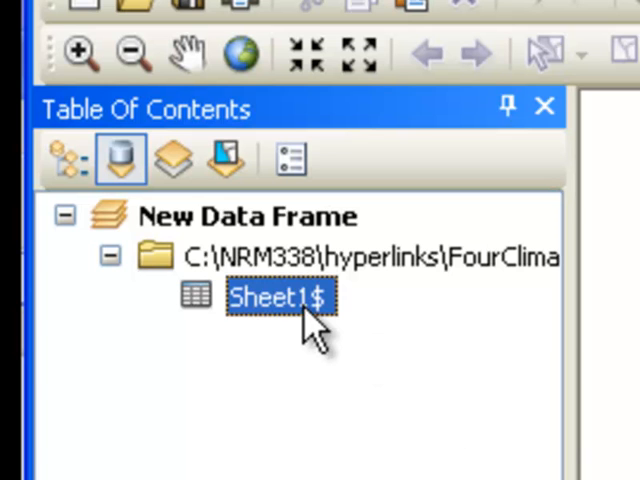
- View the Sheet1$ table's coordinate columns, selecting Latitude
double_click(282, 296)
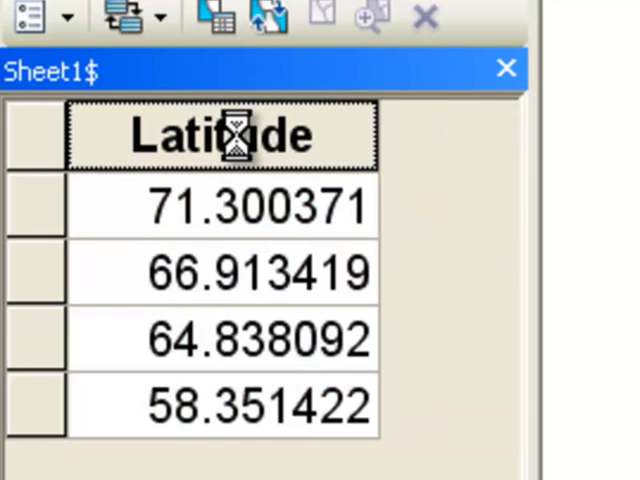
click(222, 136)
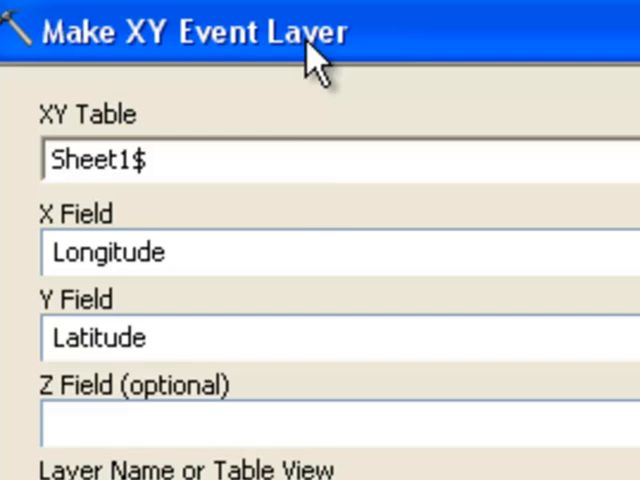
mouse_move(320, 60)
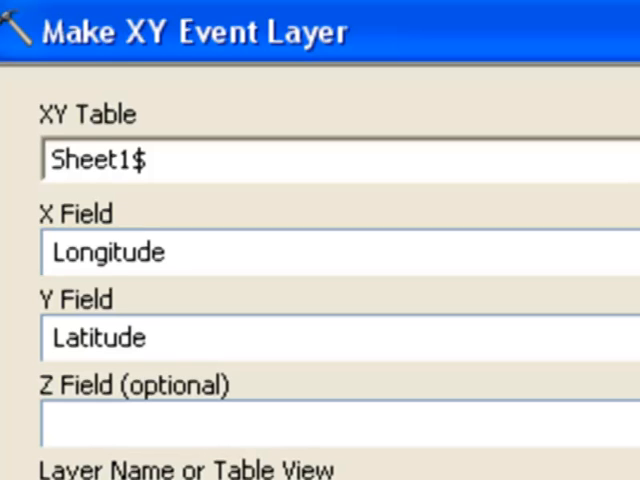
- Build the climate_station_locations point layer from Sheet1$ Longitude and Latitude
scroll(down, 3)
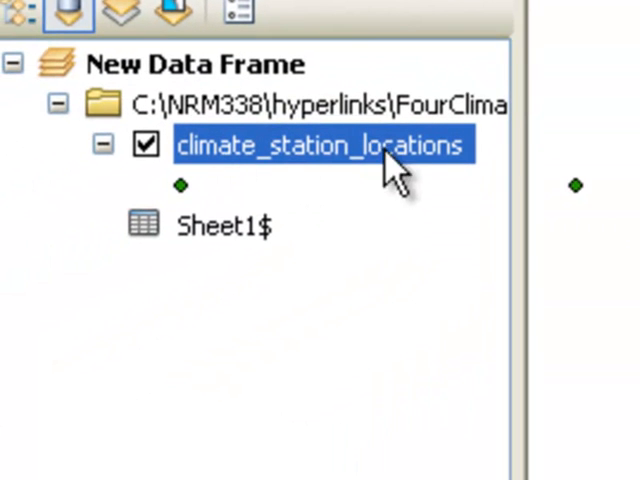
mouse_move(300, 160)
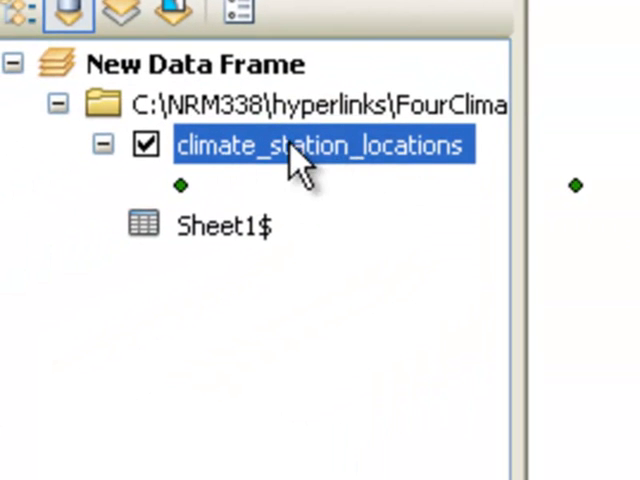
mouse_move(340, 184)
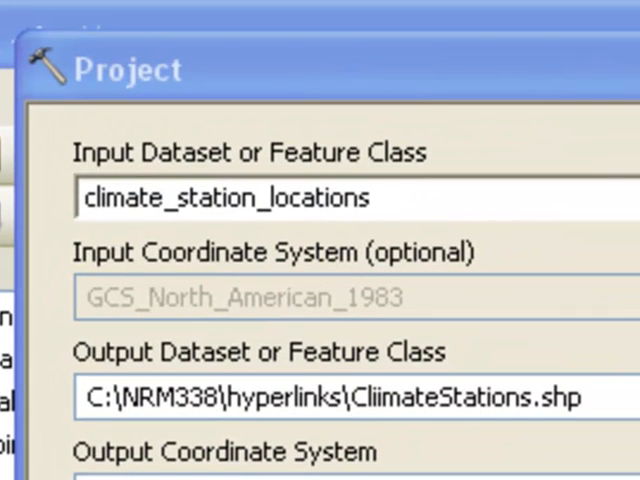
- Project climate_station_locations to a new station shapefile in C:\NRM338\hyperlinks
triple_click(220, 196)
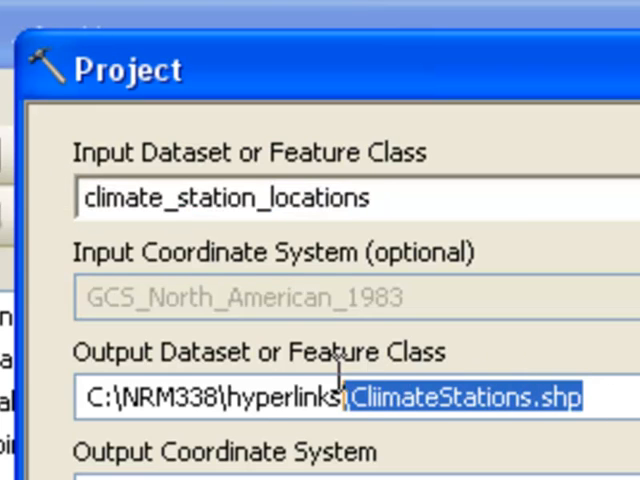
click(264, 396)
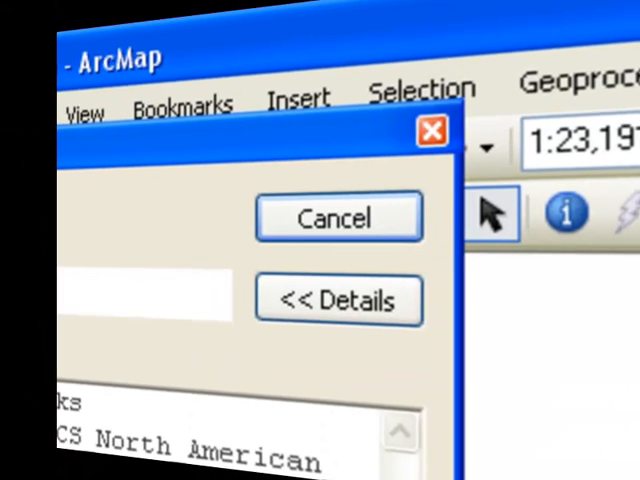
click(338, 216)
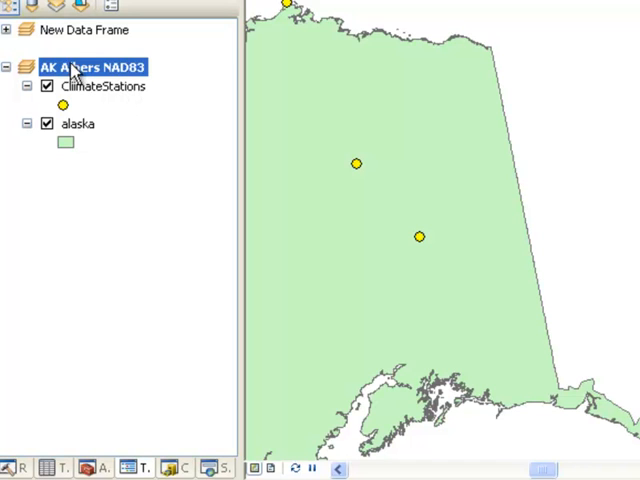
mouse_move(124, 68)
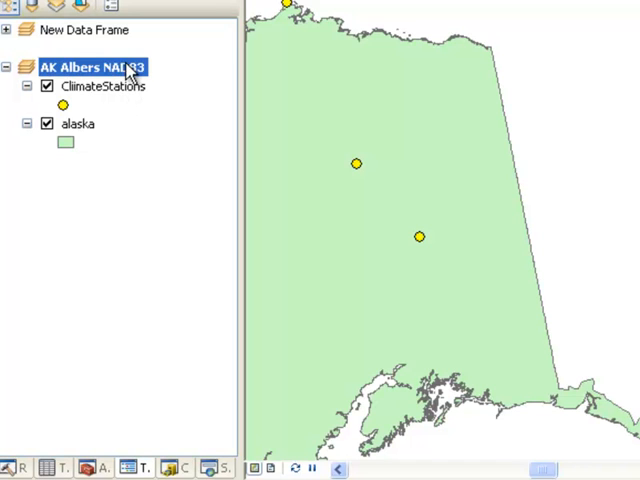
mouse_move(138, 138)
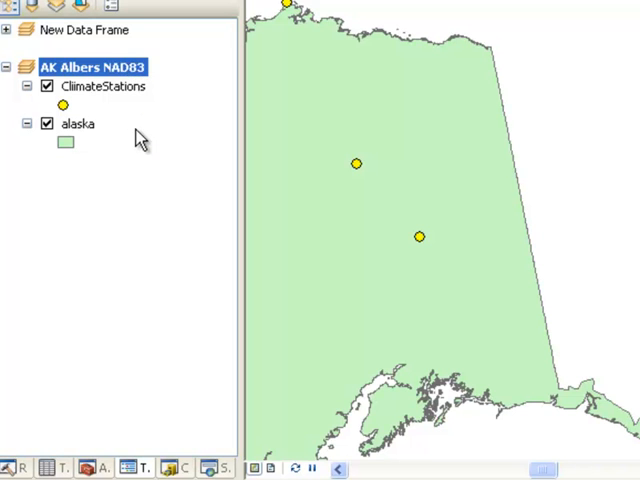
- View the ClimateStations layer's attribute table
right_click(100, 86)
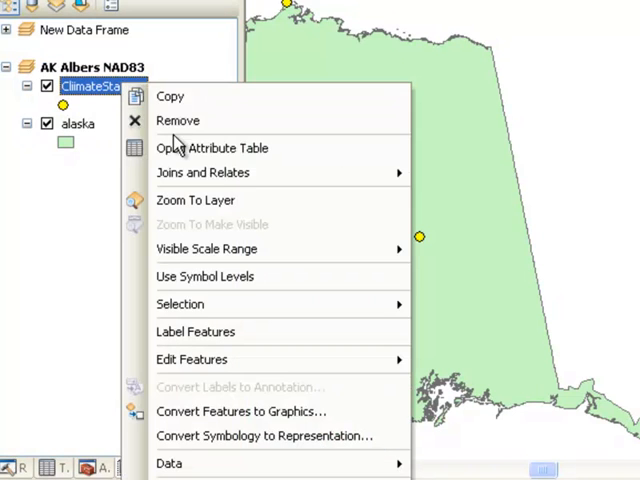
click(212, 148)
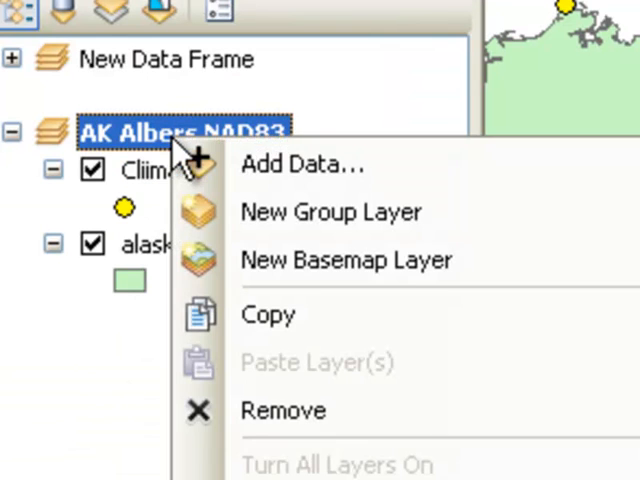
- Add the max_temperature$ sheet to AK Albers NAD83 and view its temperature, name and website columns
click(304, 164)
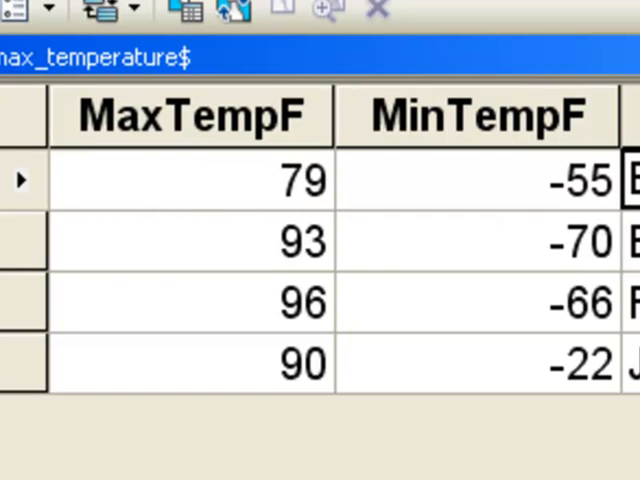
scroll(right, 3)
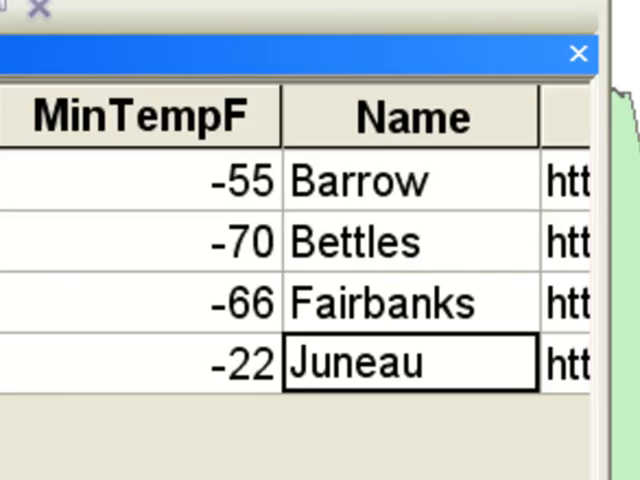
scroll(right, 3)
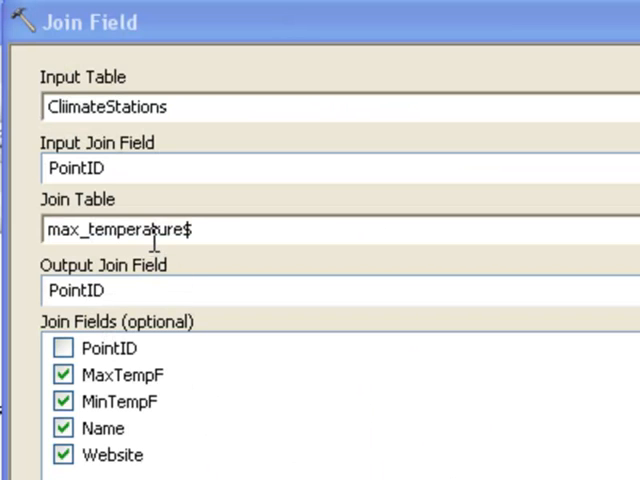
- Set Join Field to match on PointID and choose MaxTempF, MinTempF, Name and Website
triple_click(120, 228)
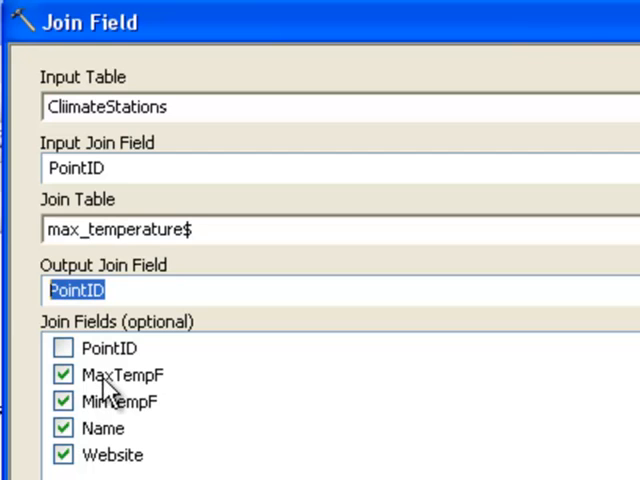
click(120, 400)
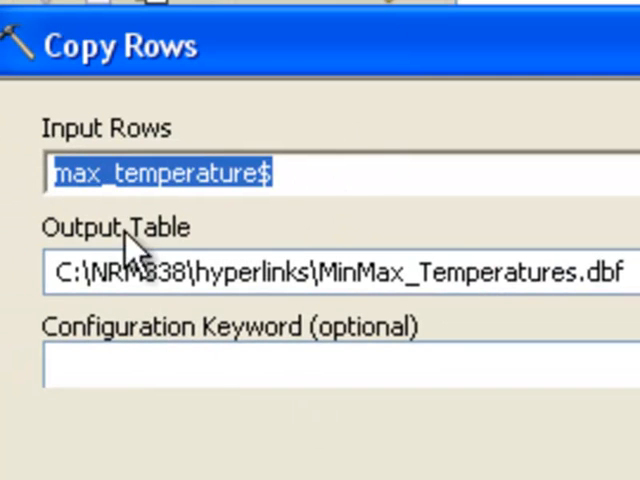
mouse_move(544, 330)
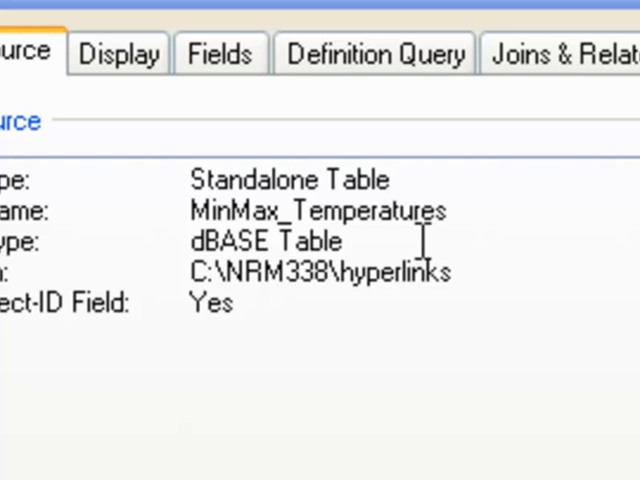
- Export max_temperature$ rows as MinMax_Temperatures.dbf in C:\NRM338\hyperlinks
double_click(264, 240)
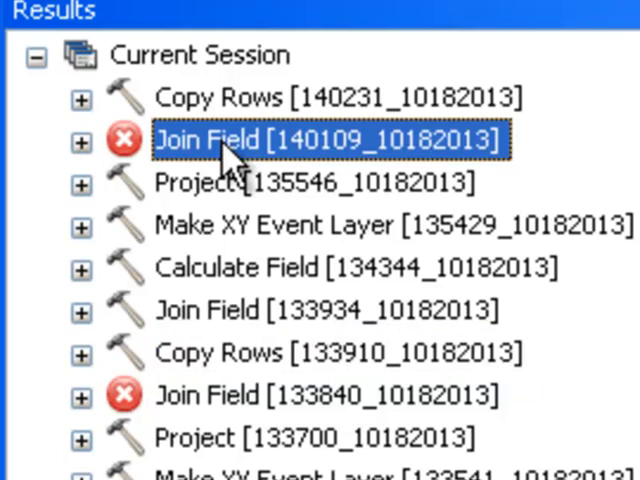
- Rerun Join Field with MinMax_Temperatures as join table, matched on PointID
double_click(328, 138)
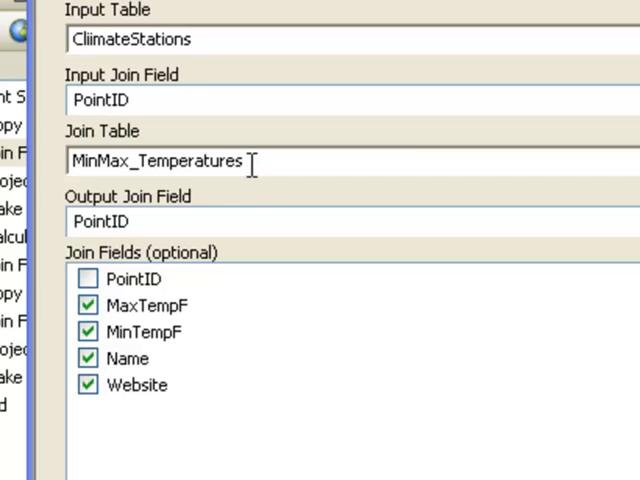
triple_click(156, 160)
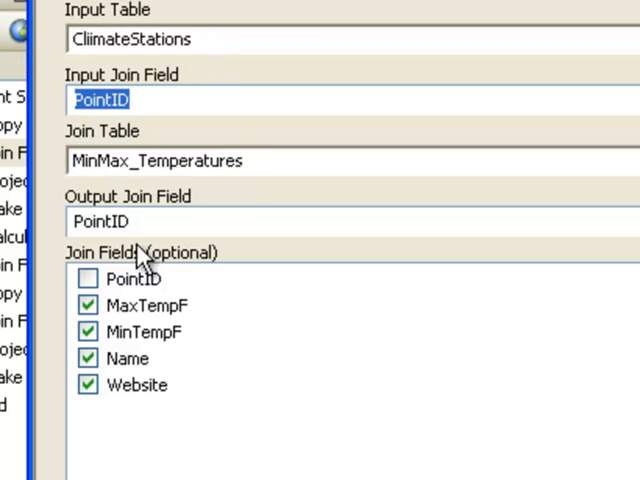
click(110, 222)
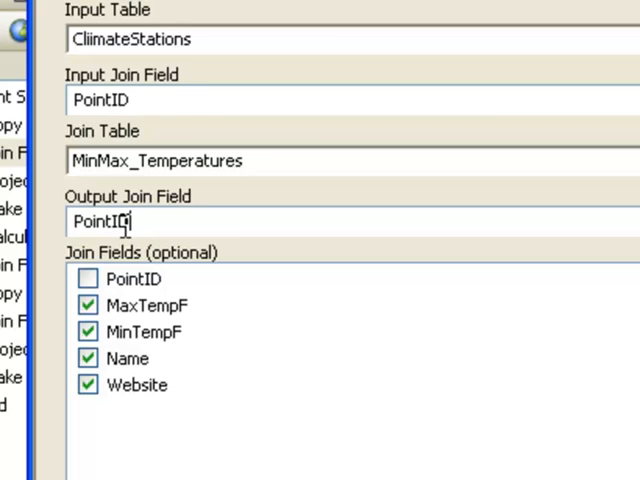
mouse_move(144, 228)
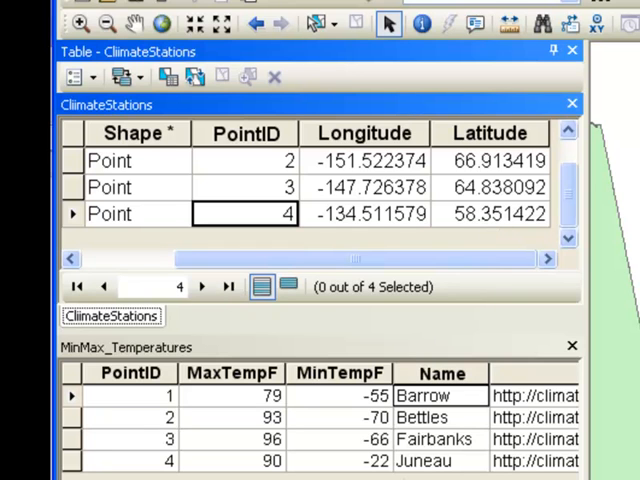
click(124, 346)
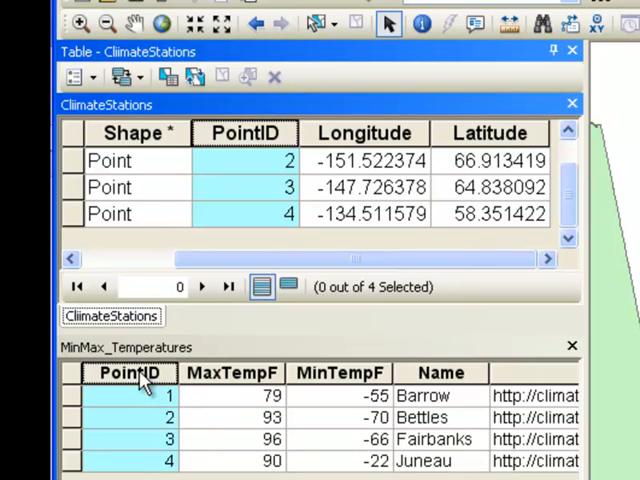
click(128, 346)
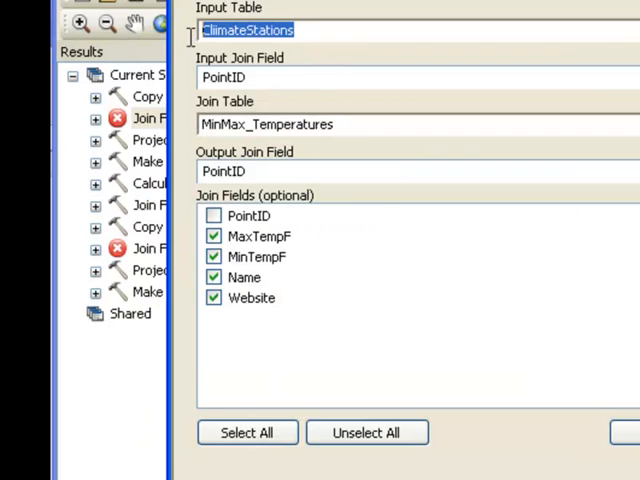
mouse_move(190, 44)
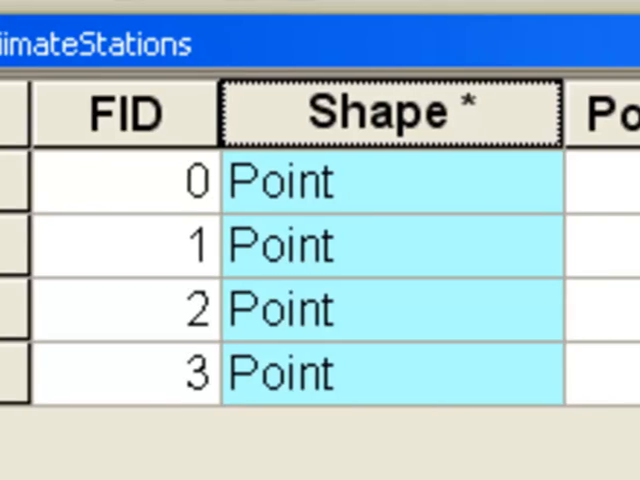
- Scroll the ClimateStations table to the joined MinTempF, Name and Website fields
scroll(right, 3)
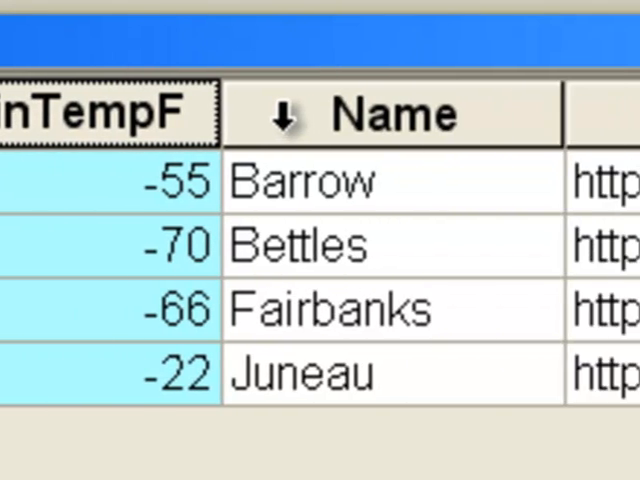
scroll(right, 3)
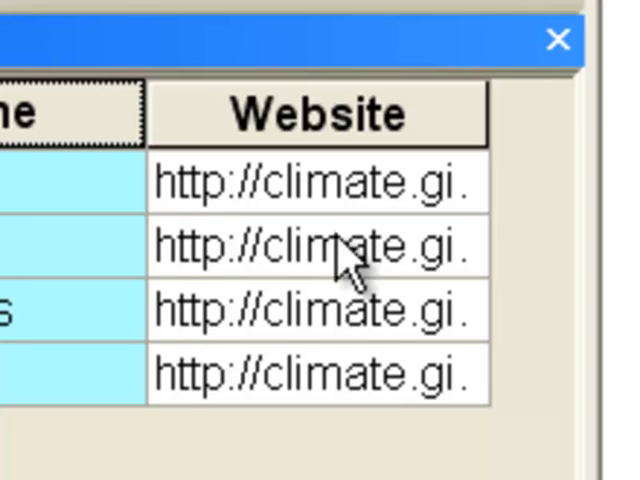
click(316, 112)
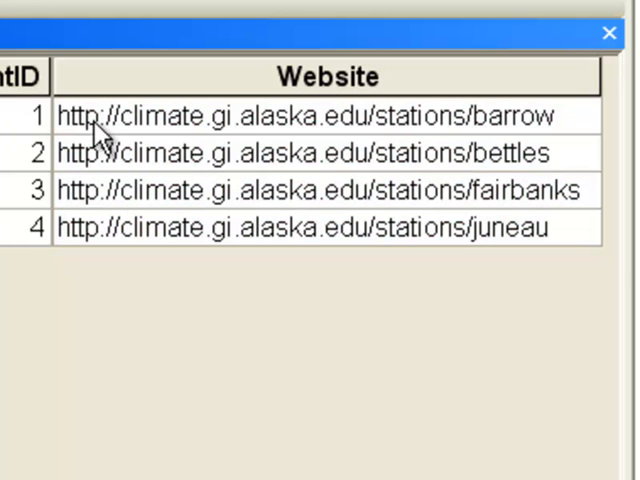
- Read the Barrow station's full website address in the Website column
click(300, 116)
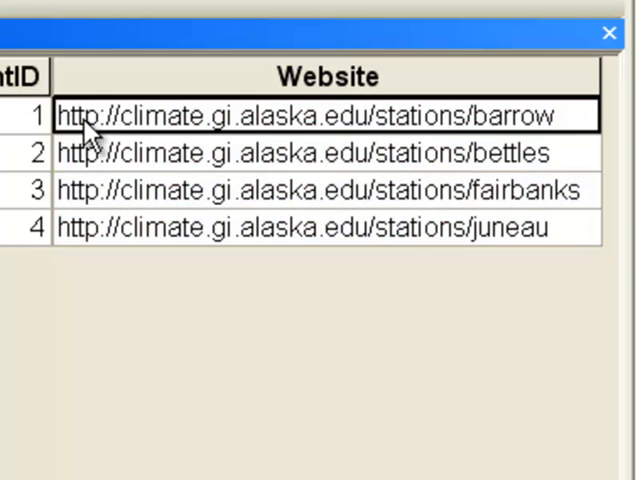
mouse_move(564, 126)
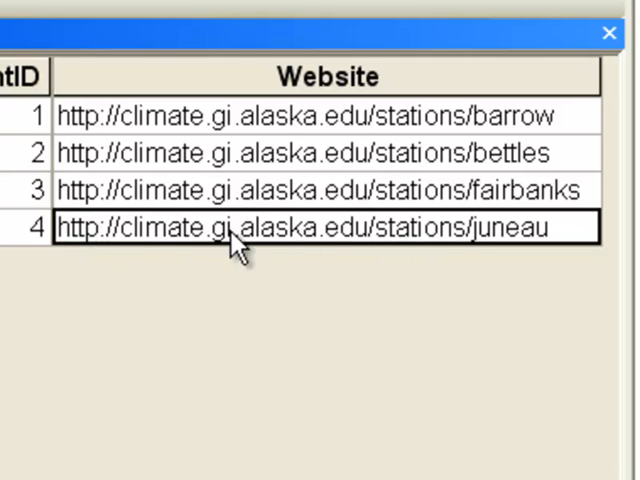
mouse_move(470, 256)
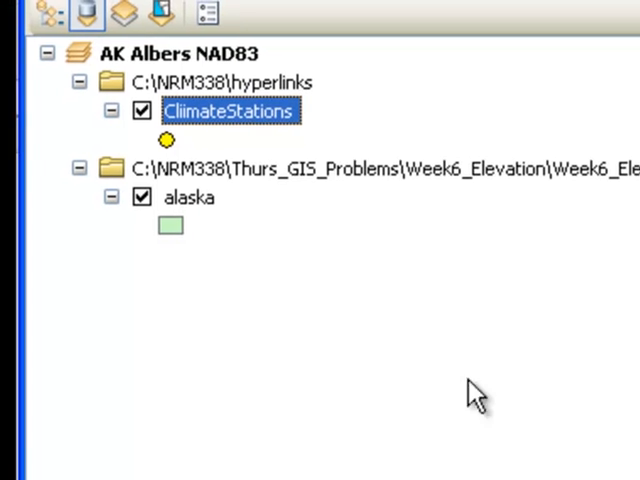
- Enable hyperlinks on ClimateStations using the Website field, treated as URLs
right_click(228, 112)
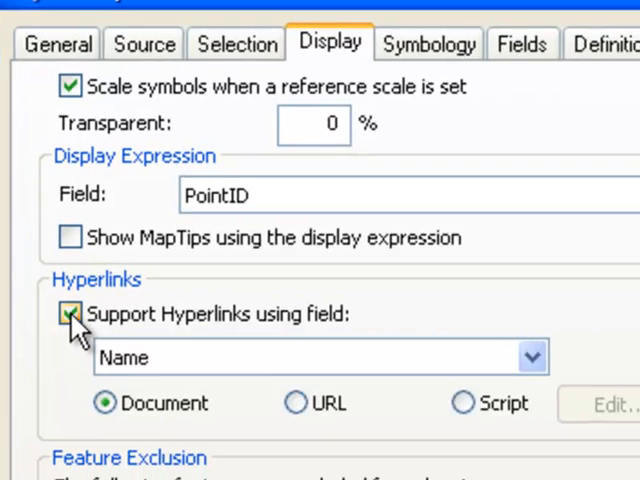
click(532, 356)
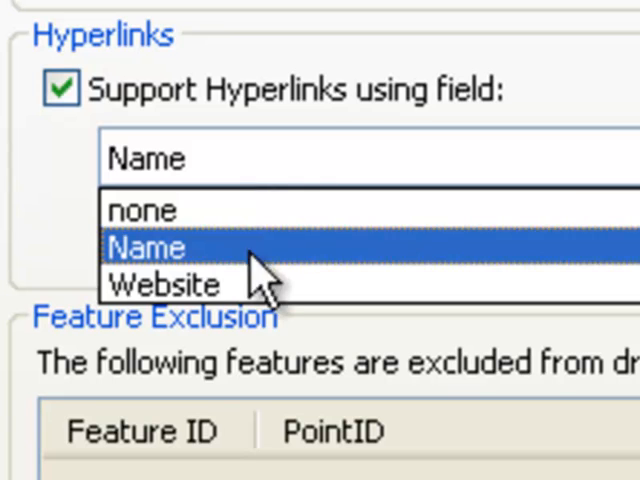
click(164, 284)
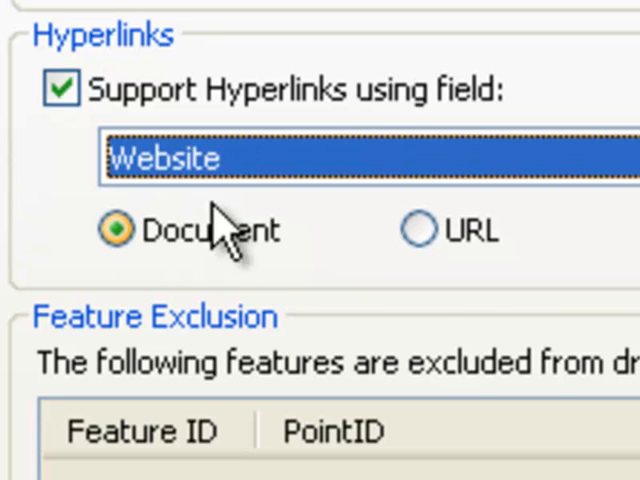
mouse_move(160, 196)
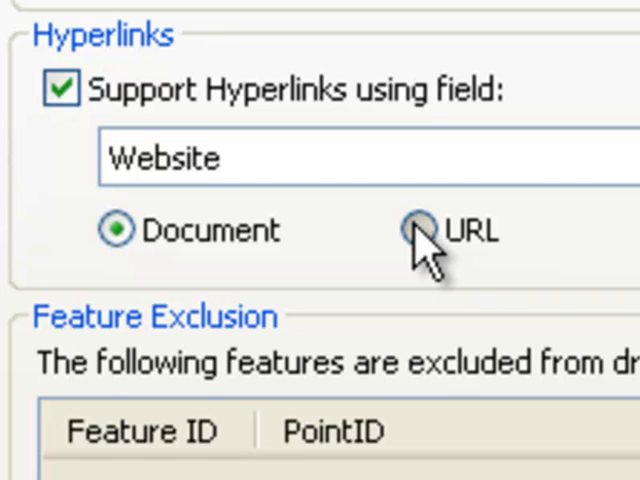
click(412, 232)
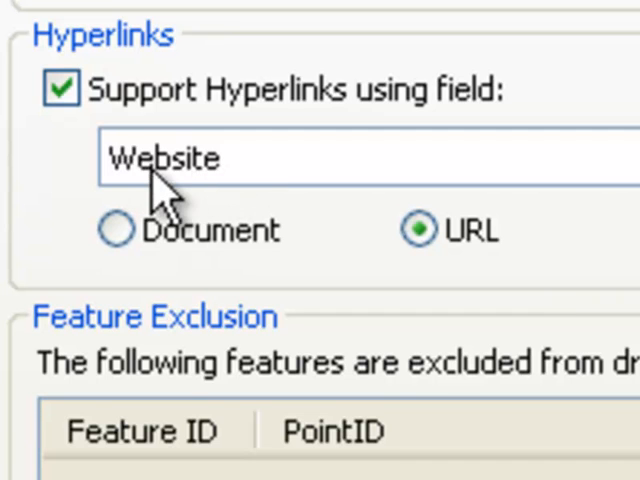
mouse_move(336, 224)
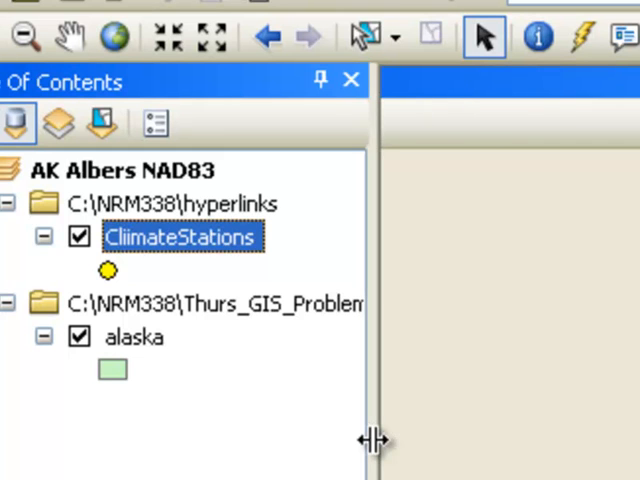
- Activate the Hyperlink tool to follow a station point's website link
click(584, 36)
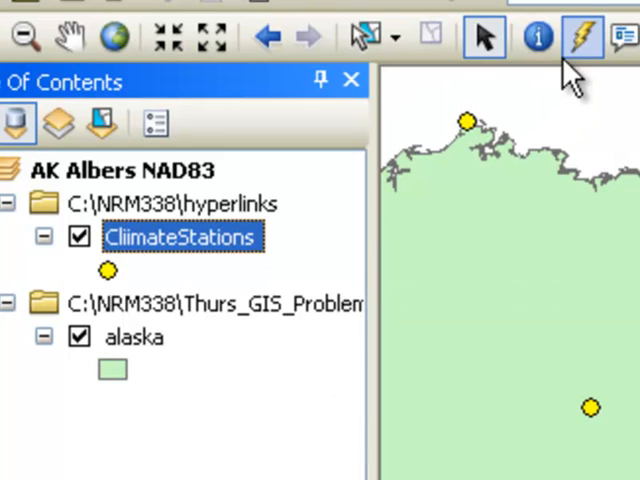
mouse_move(232, 24)
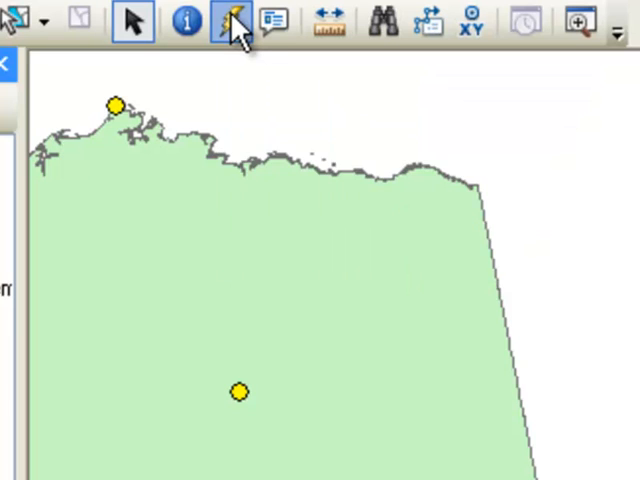
click(232, 20)
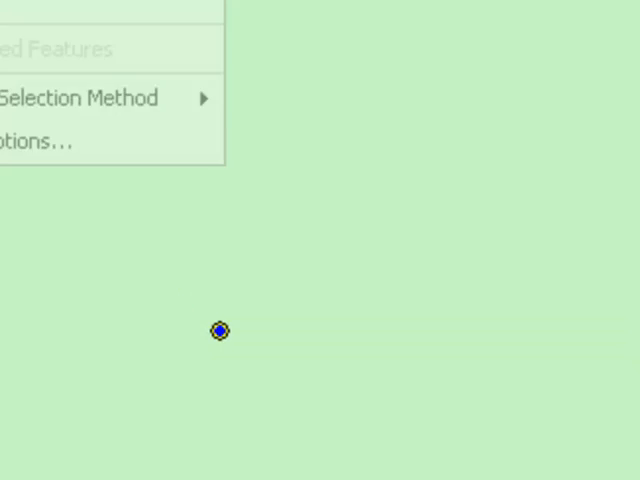
- Change the selection tolerance from 3 to 30 pixels in Selection Options
click(36, 140)
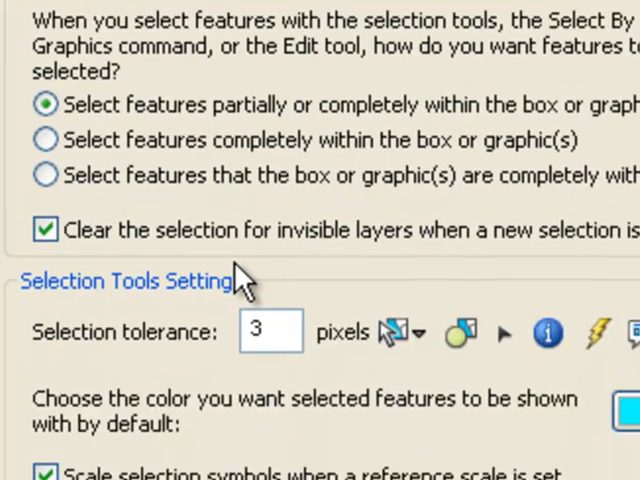
scroll(down, 3)
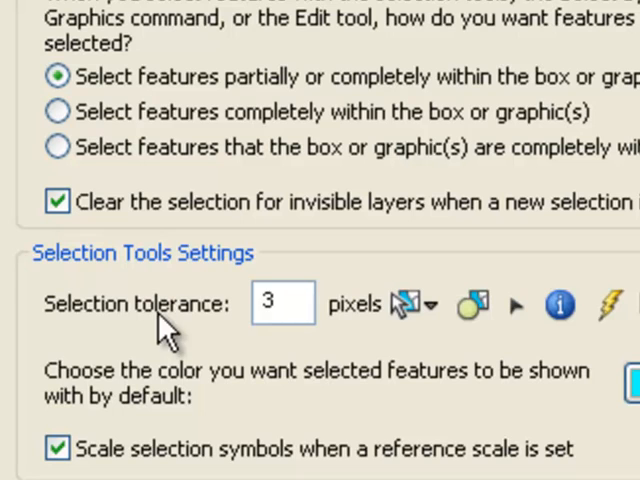
click(284, 304)
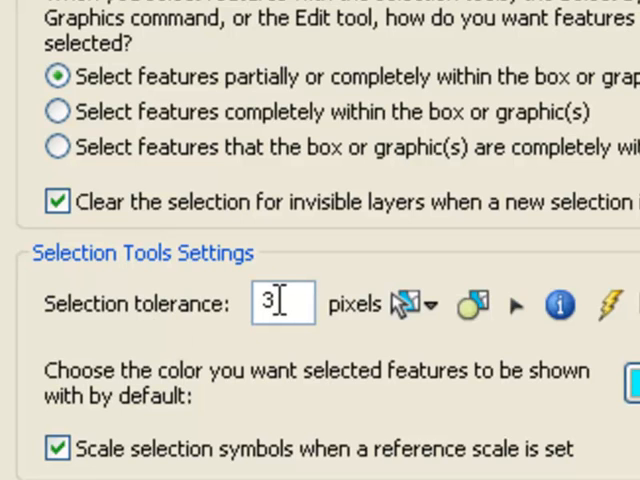
text(0)
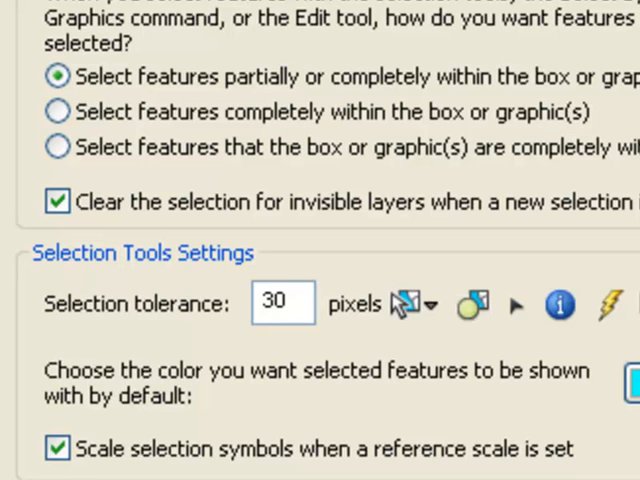
scroll(down, 3)
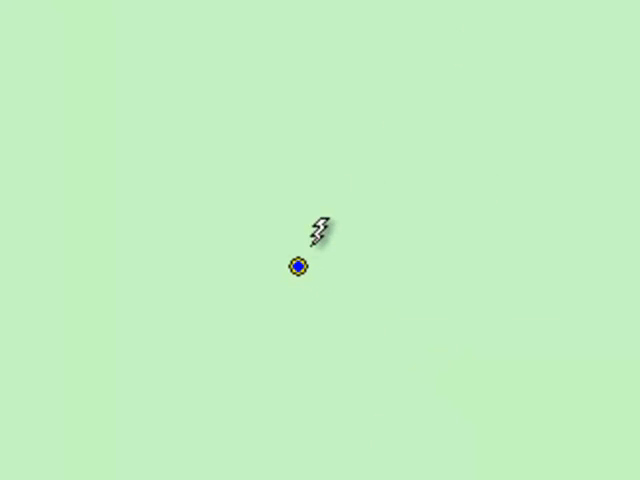
mouse_move(226, 208)
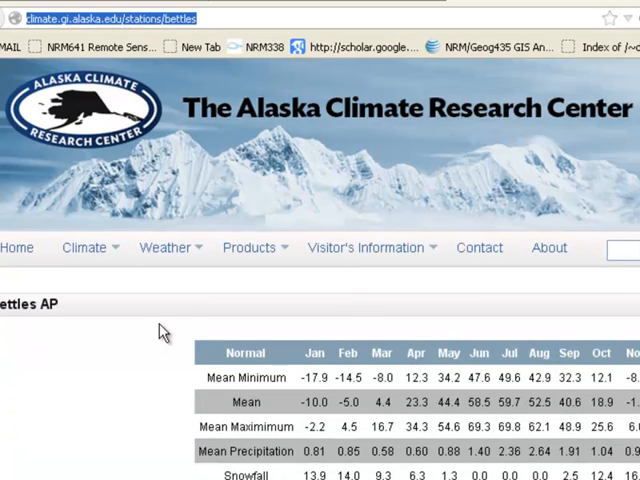
scroll(down, 3)
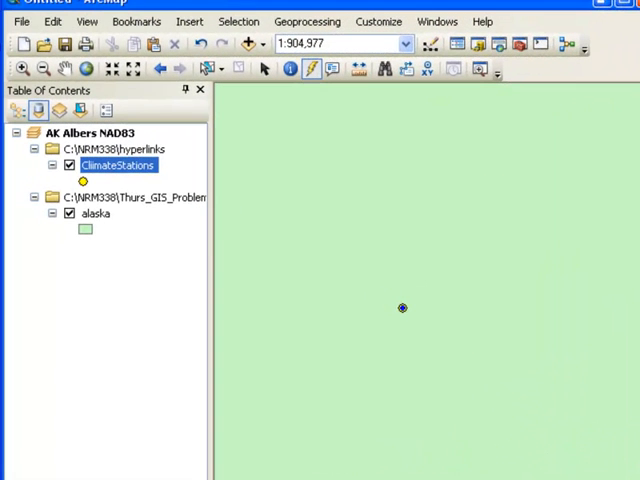
- Add a Text field Spreadsheet to ClimateStations and fill it with FourClimateStations.xlsx
right_click(118, 164)
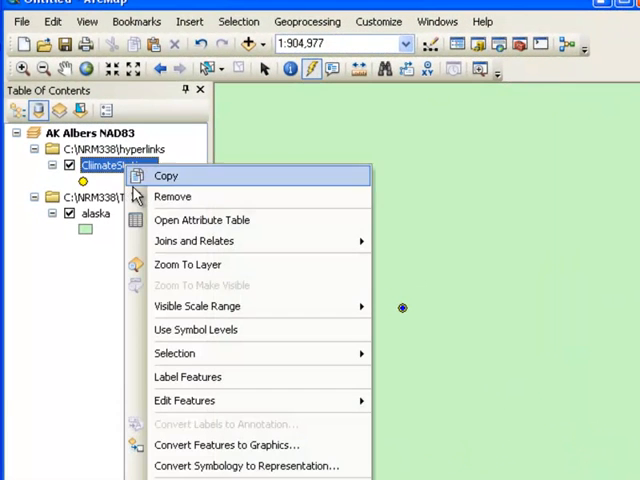
click(204, 220)
text(Spreadsheet)
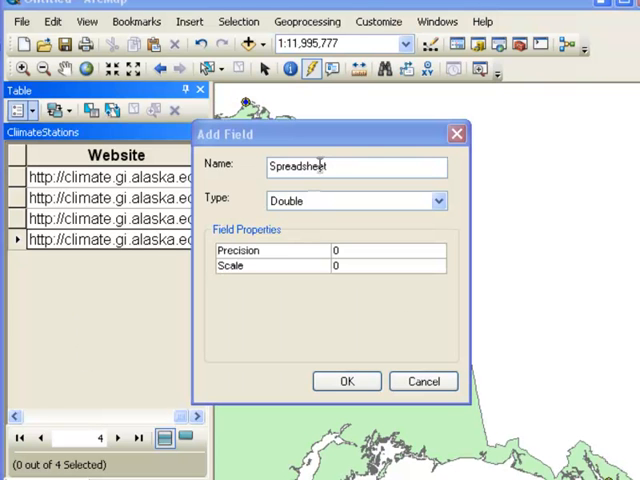
click(436, 200)
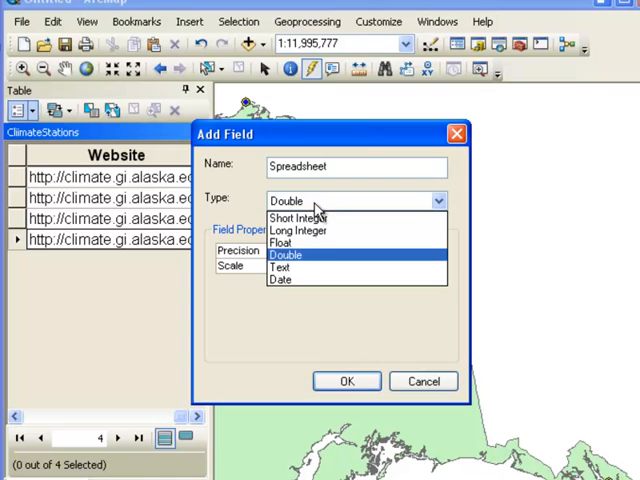
click(348, 380)
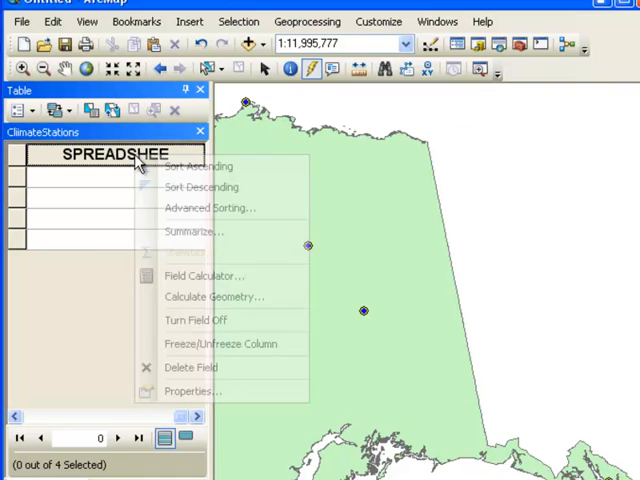
click(204, 276)
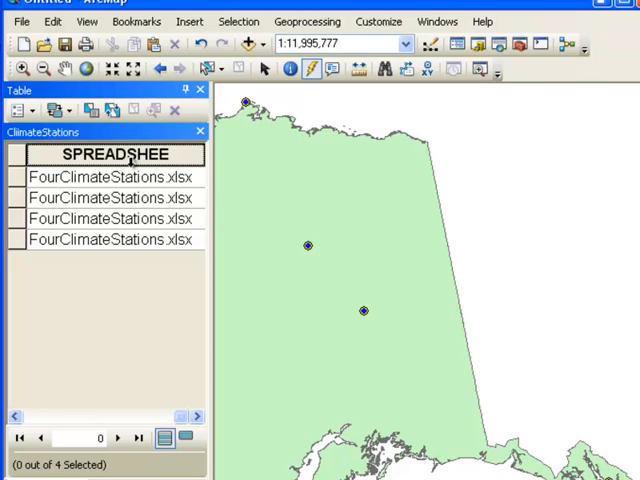
click(116, 176)
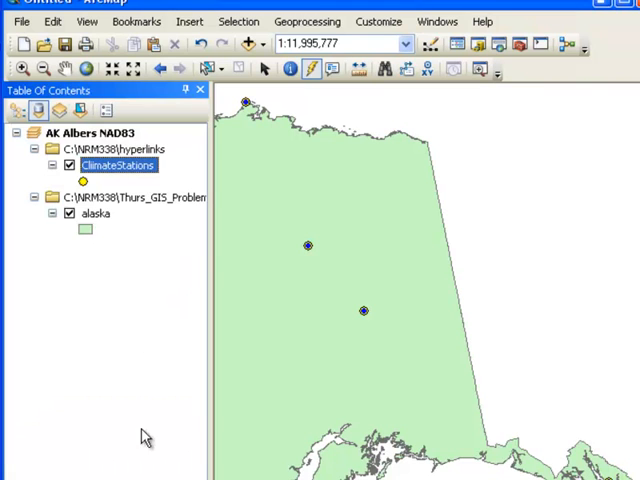
- Switch ClimateStations hyperlinks to Document type using the Spreadsheet field
right_click(118, 164)
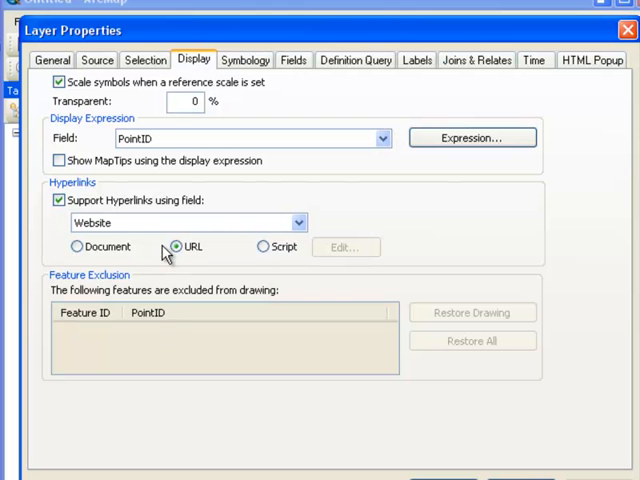
mouse_move(196, 270)
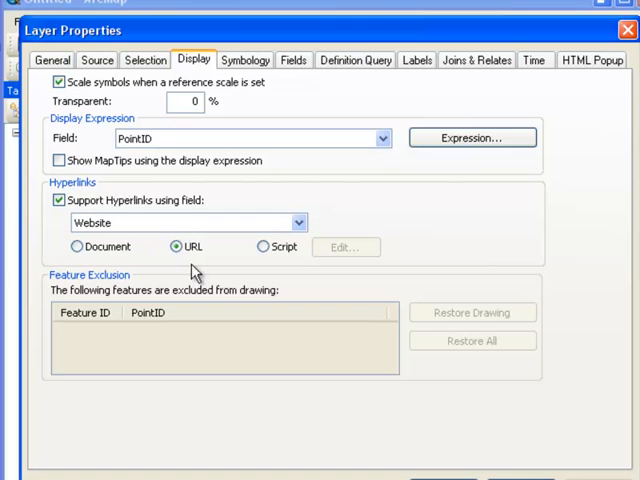
mouse_move(78, 246)
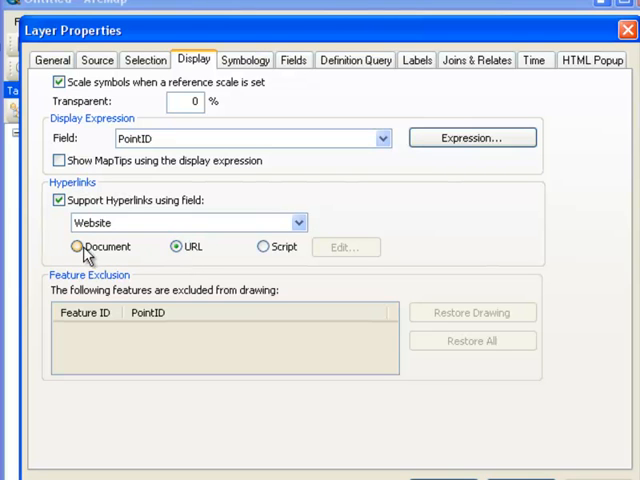
click(76, 246)
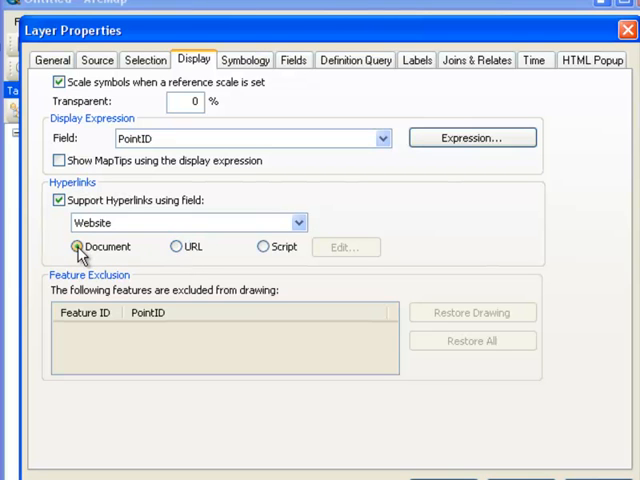
click(296, 222)
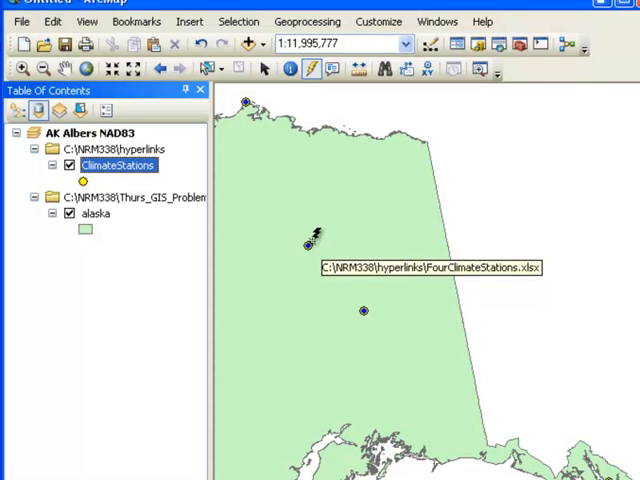
mouse_move(364, 308)
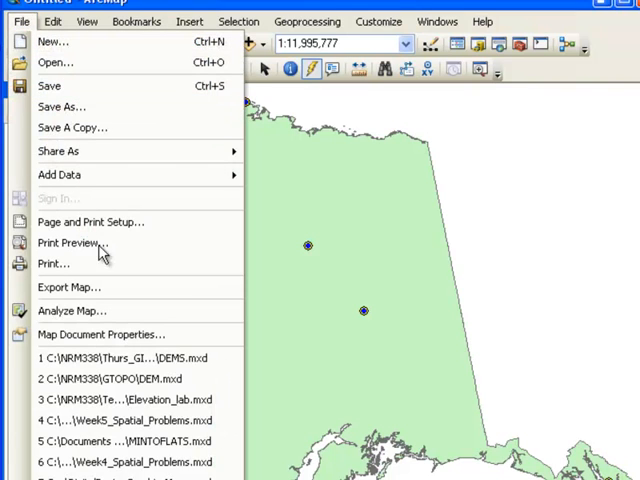
- Enter C:\NRM338\hyperlinks as the hyperlink base in Map Document Properties
click(100, 334)
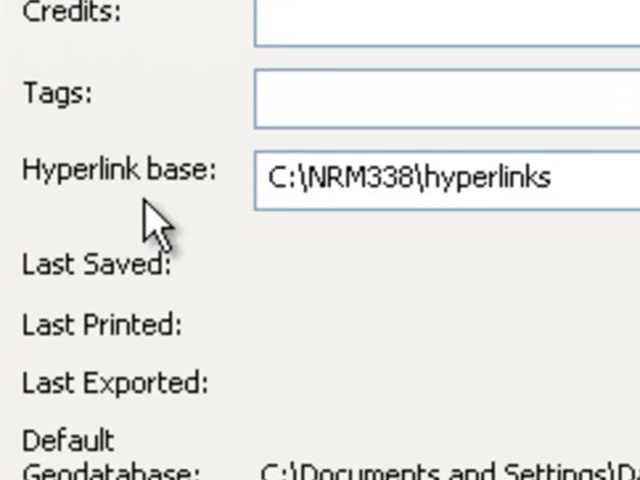
triple_click(410, 180)
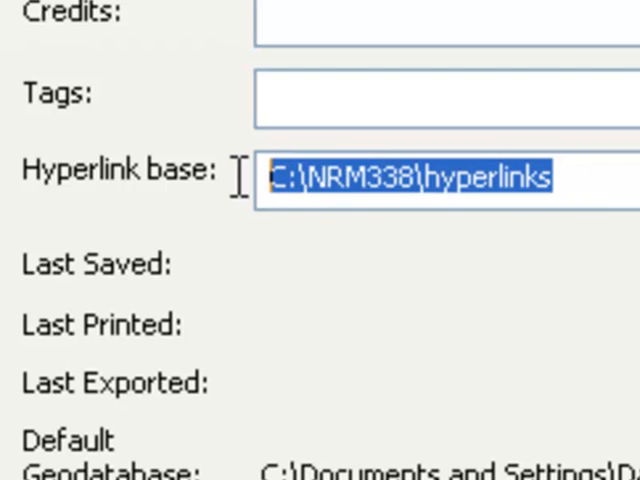
mouse_move(250, 210)
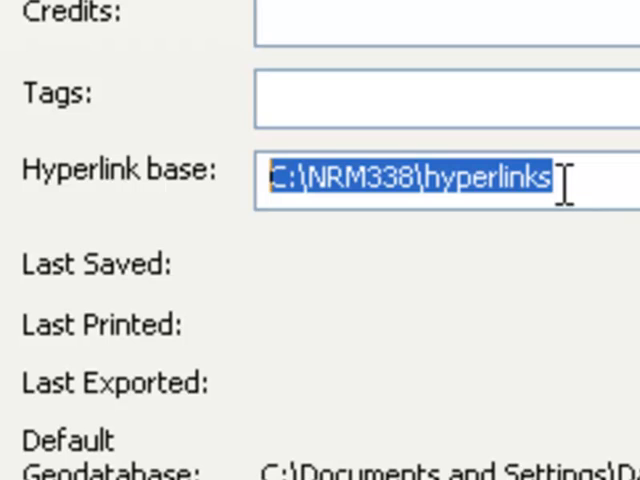
click(416, 176)
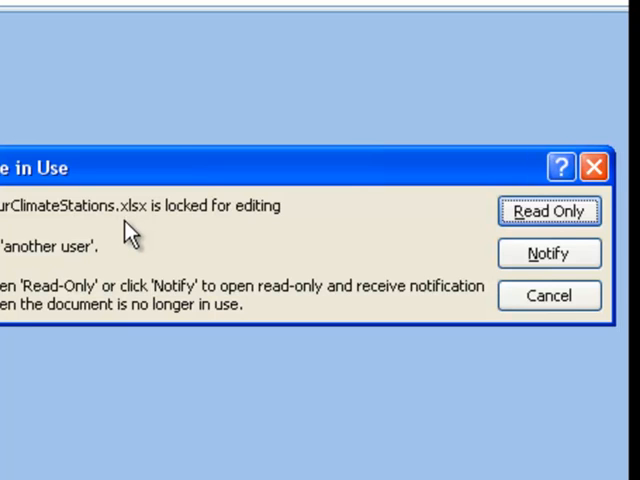
mouse_move(468, 228)
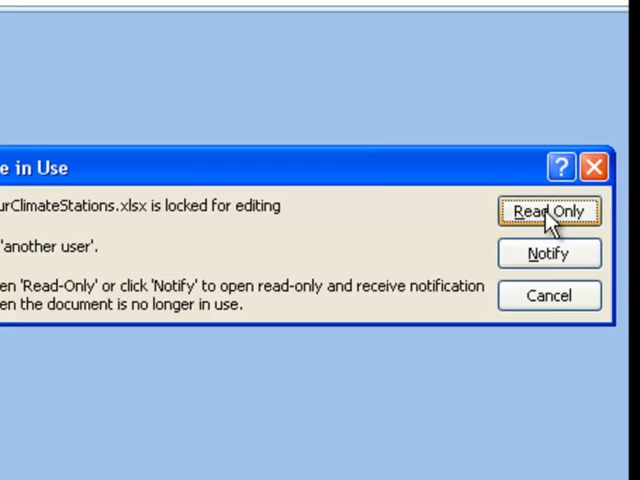
click(548, 212)
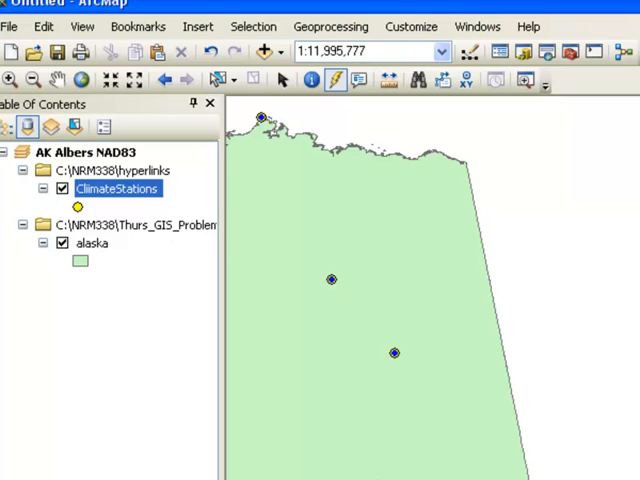
- Review the ClimateStations Spreadsheet values and the C:\NRM338\hyperlinks base setting
right_click(116, 188)
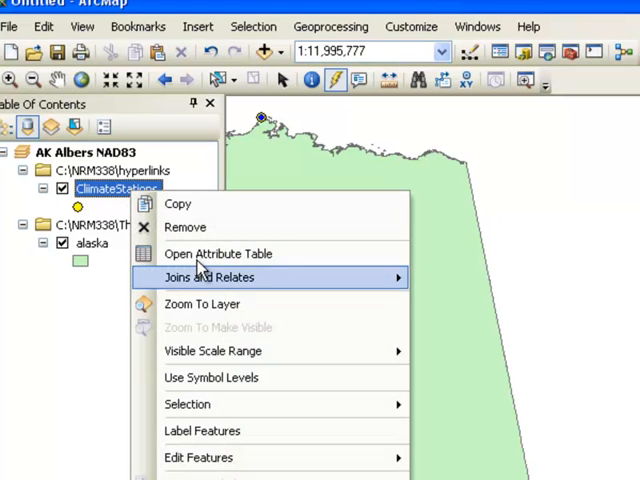
click(216, 252)
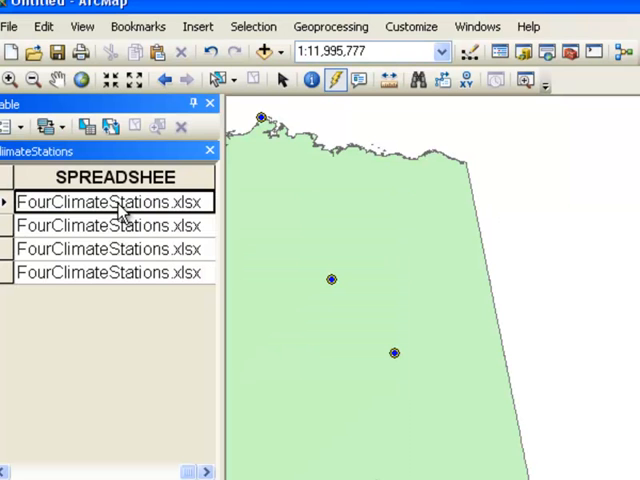
click(12, 26)
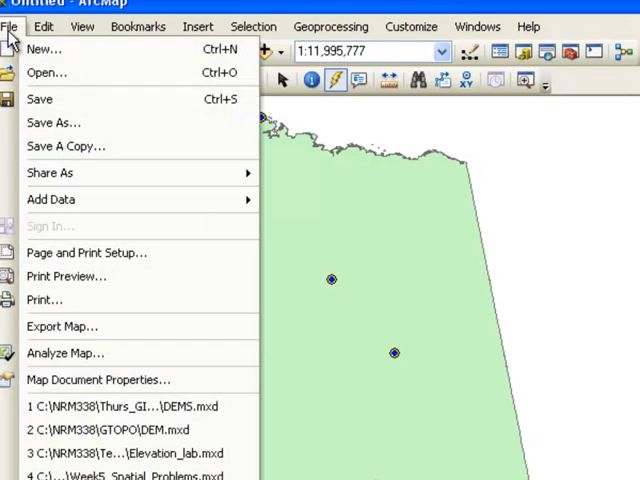
click(100, 380)
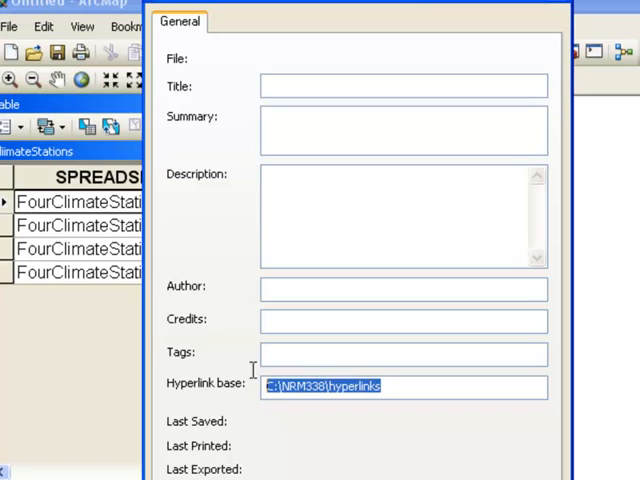
mouse_move(190, 422)
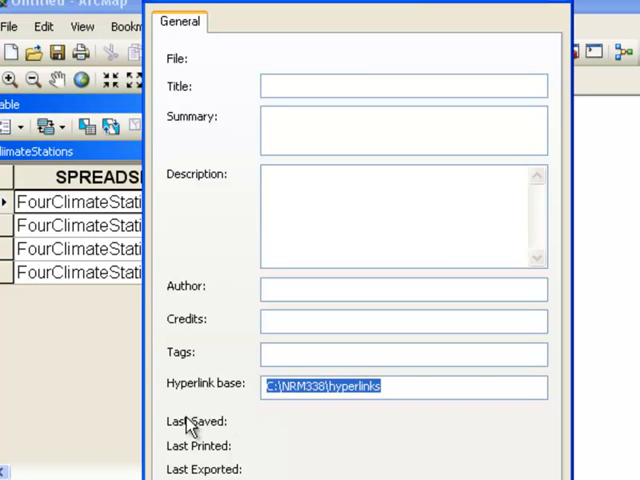
mouse_move(190, 424)
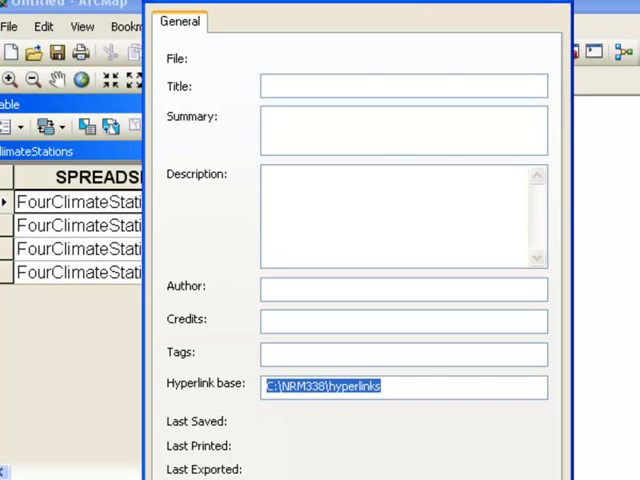